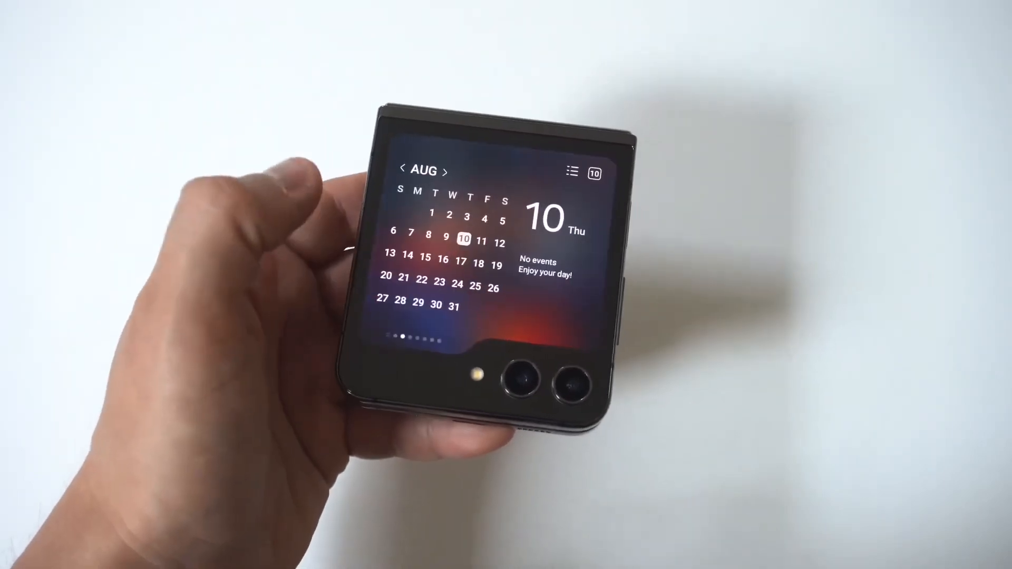
# Step: Swipe past the cover screen's calendar widget, then unfold the phone to its apps screen
pyautogui.hscroll(-3)
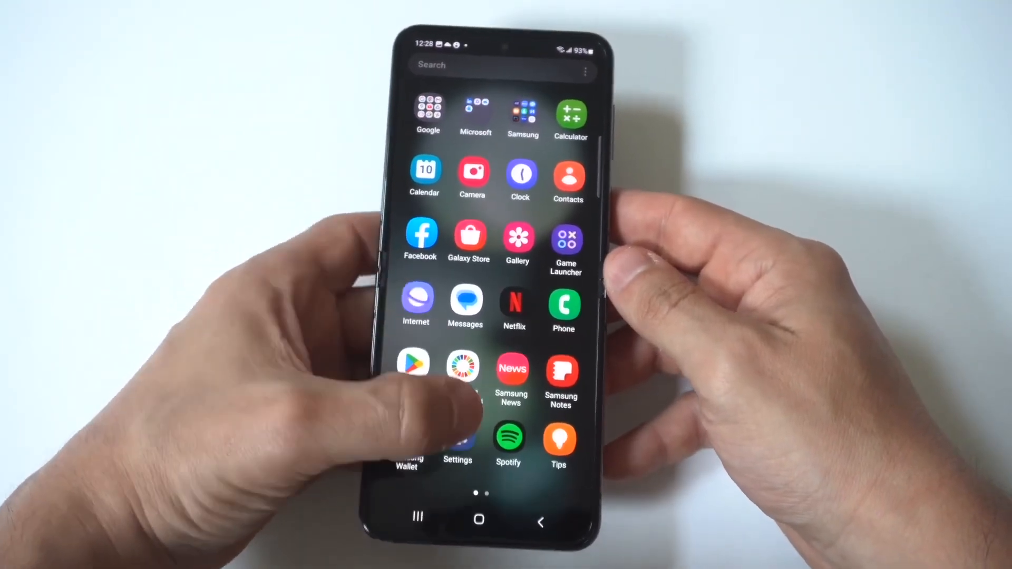
# Step: Open Settings and go to the cover screen's Widgets page with Calendar, Weather and Alarm enabled
pyautogui.click(457, 447)
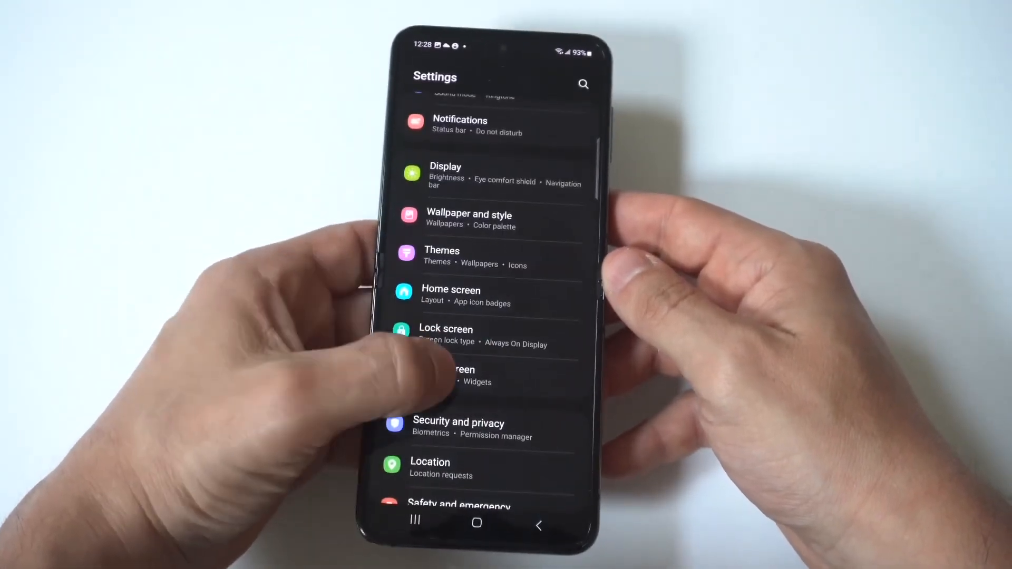
pyautogui.click(457, 375)
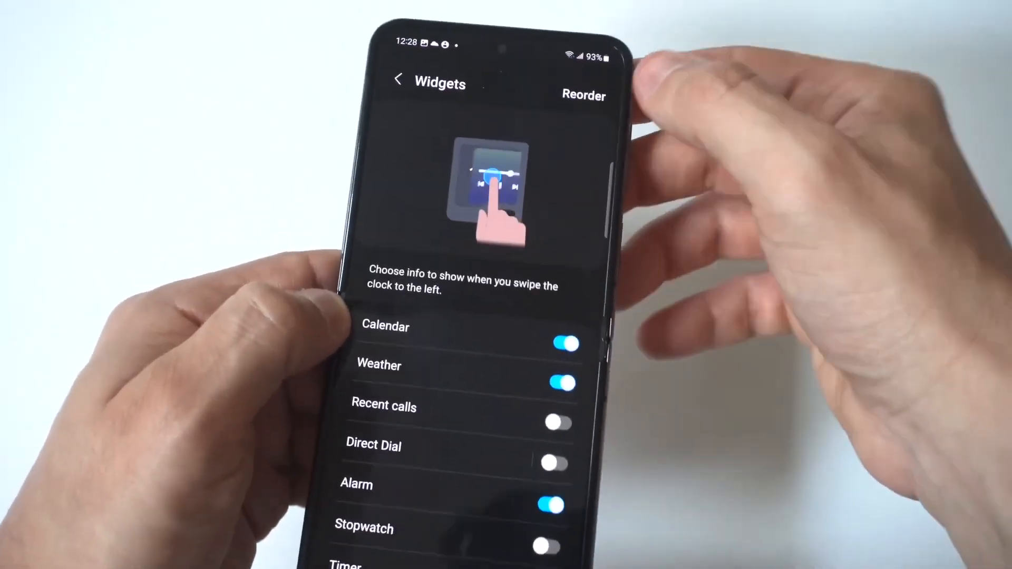
# Step: Open the Reorder list and scroll from Calendar down to Finance Watchlist
pyautogui.click(583, 95)
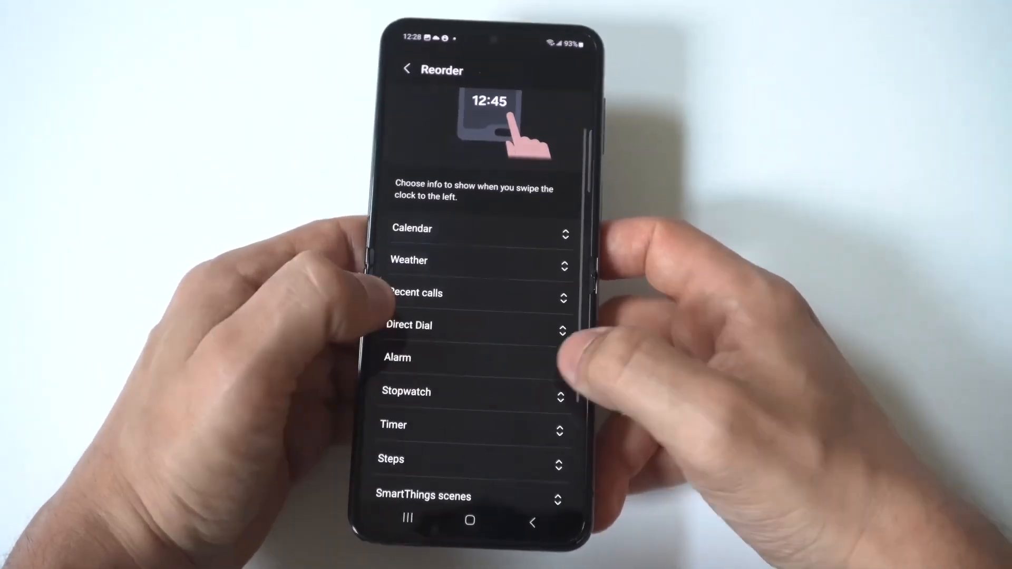
pyautogui.scroll(-3)
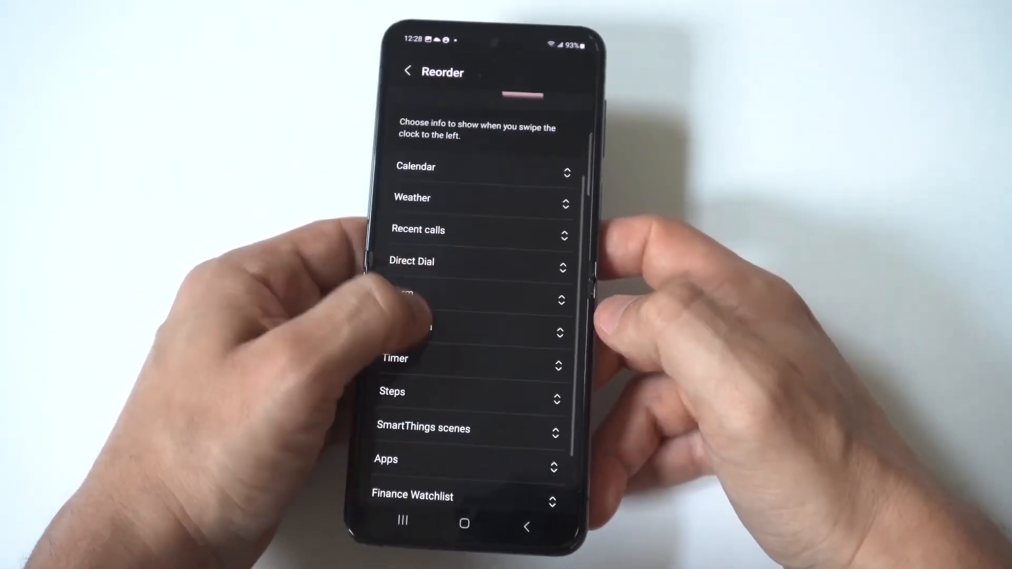